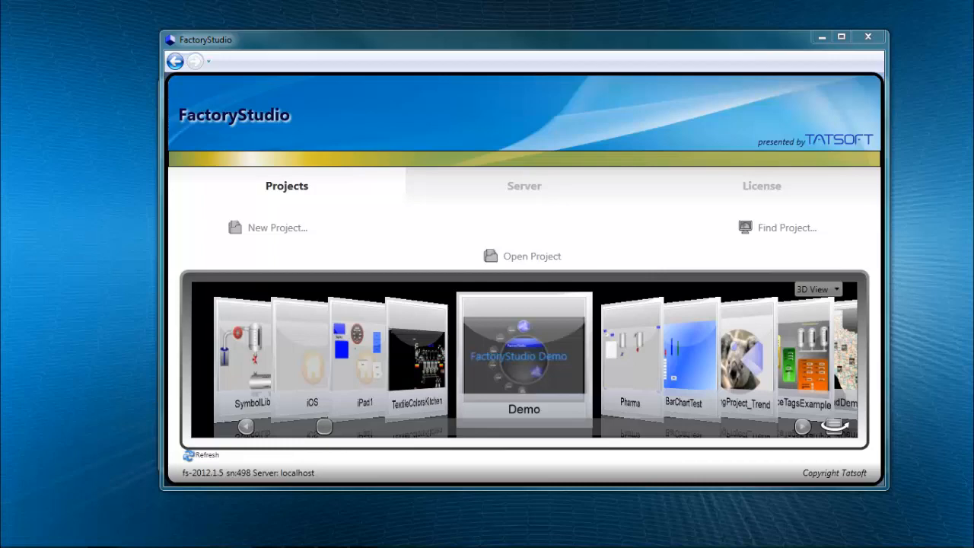
Browse the project carousel back to Demo, showing version 1.0, build 43 and path.
{"action": "left_click", "coordinate": [803, 426]}
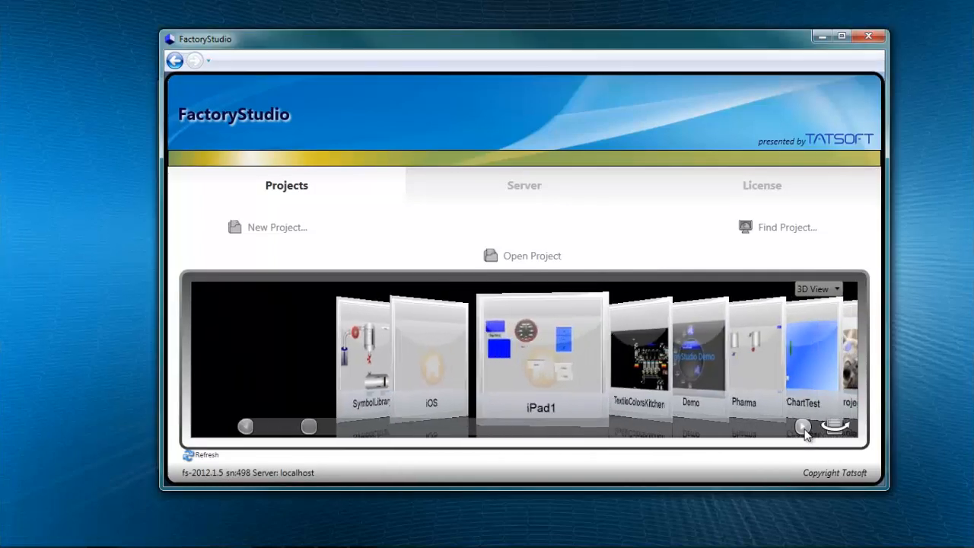
{"action": "left_click", "coordinate": [804, 426]}
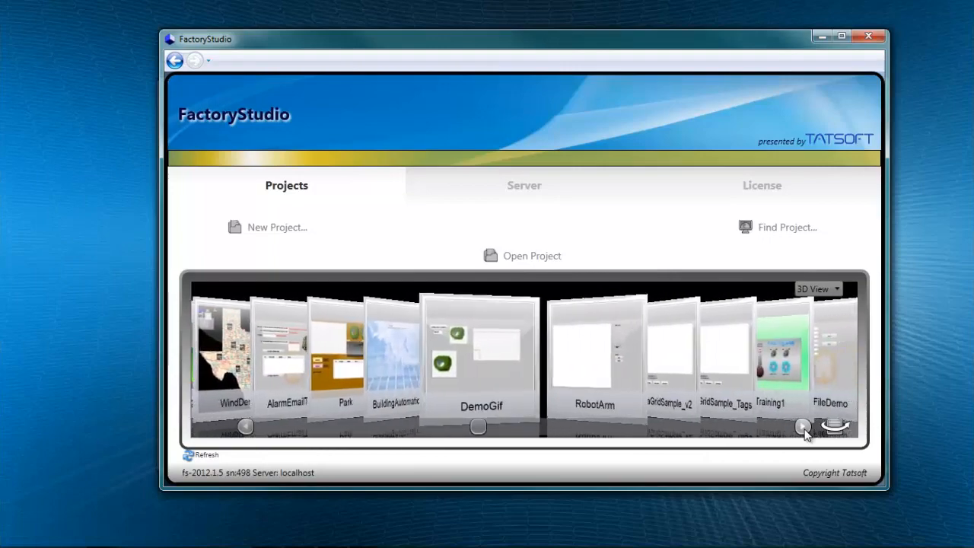
{"action": "left_click", "coordinate": [804, 426]}
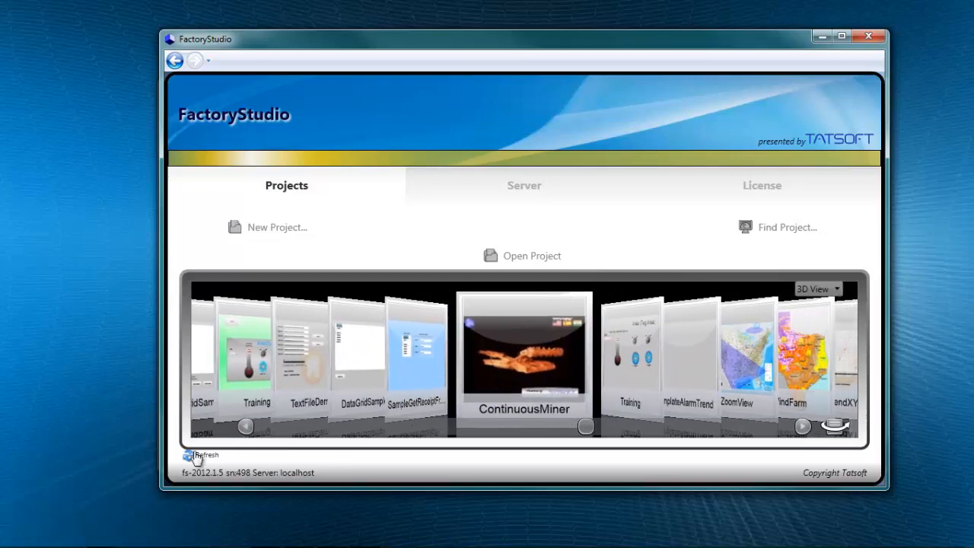
{"action": "left_click", "coordinate": [245, 426]}
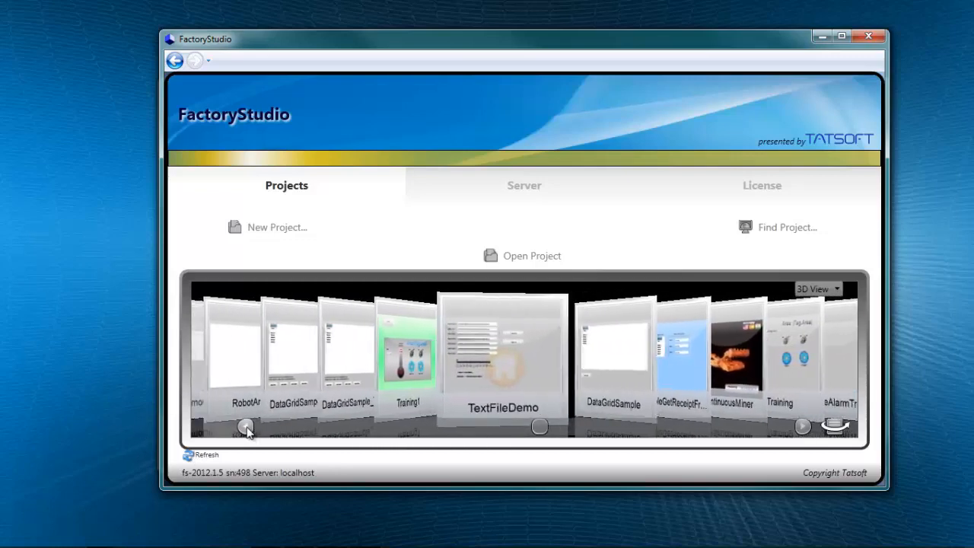
{"action": "left_click", "coordinate": [245, 426]}
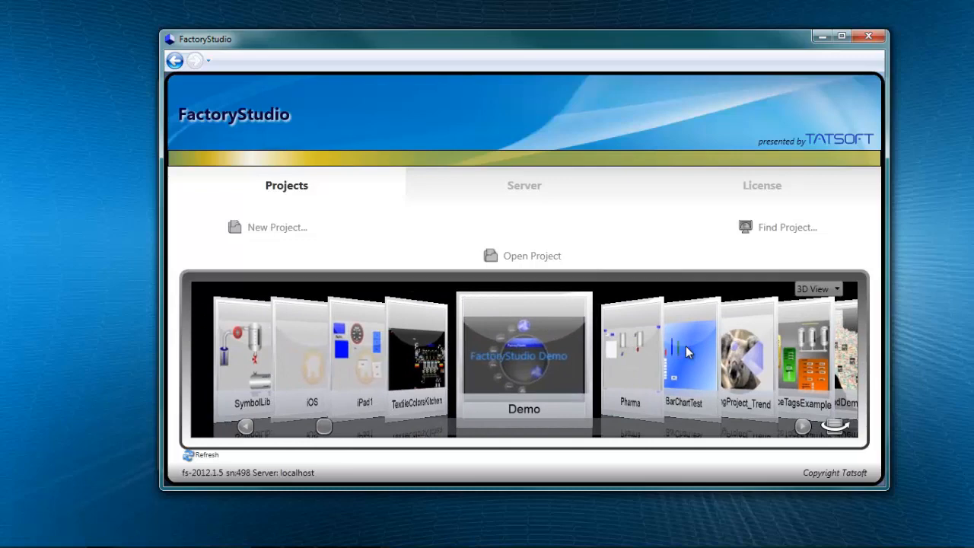
{"action": "mouse_move", "coordinate": [779, 454]}
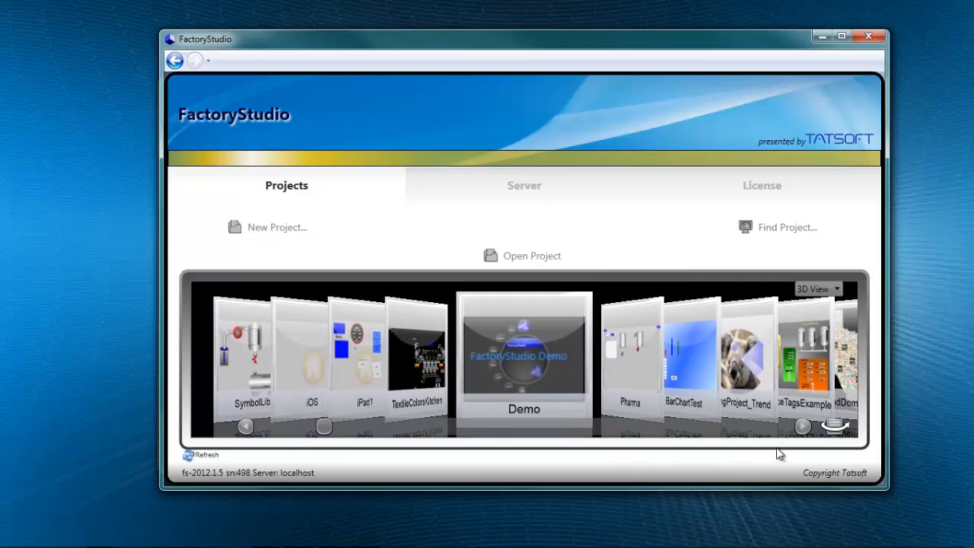
{"action": "mouse_move", "coordinate": [835, 430]}
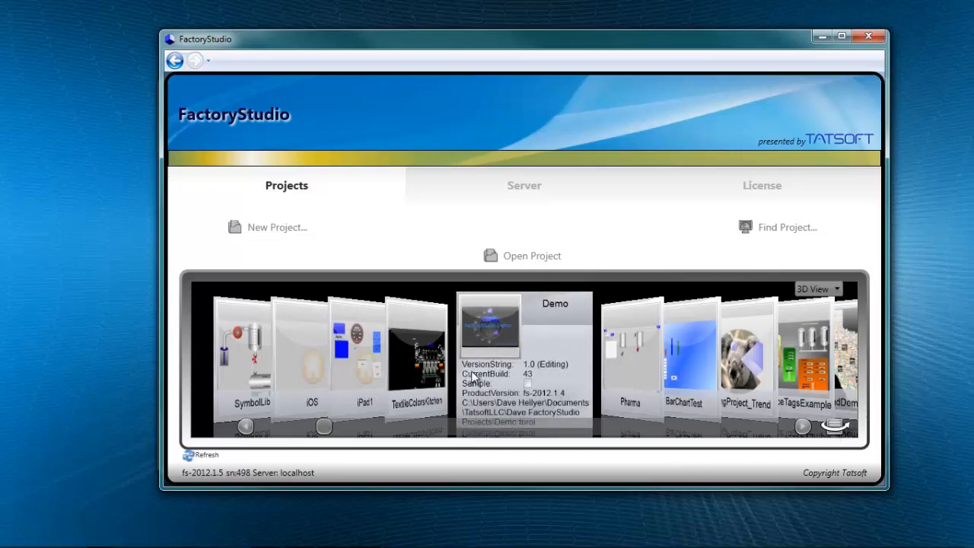
{"action": "mouse_move", "coordinate": [498, 391]}
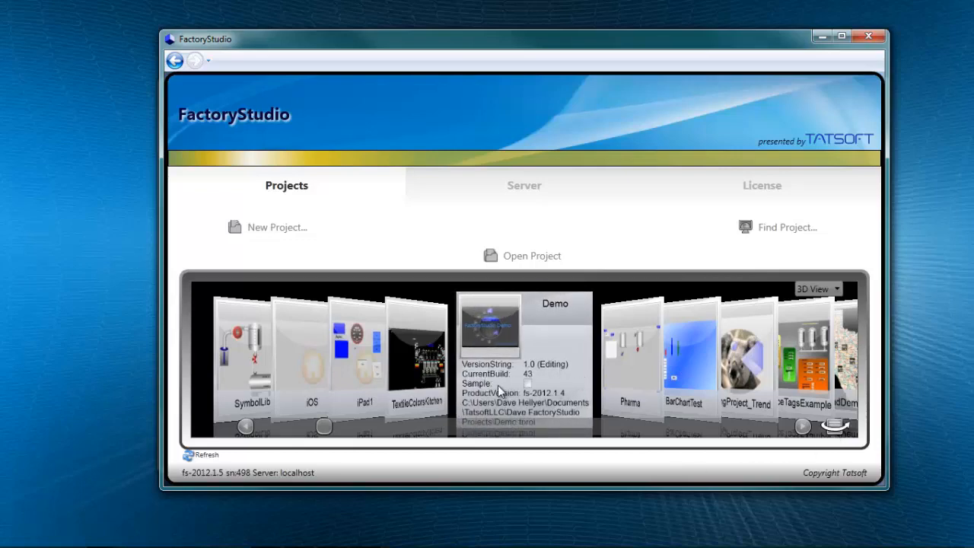
{"action": "mouse_move", "coordinate": [525, 399]}
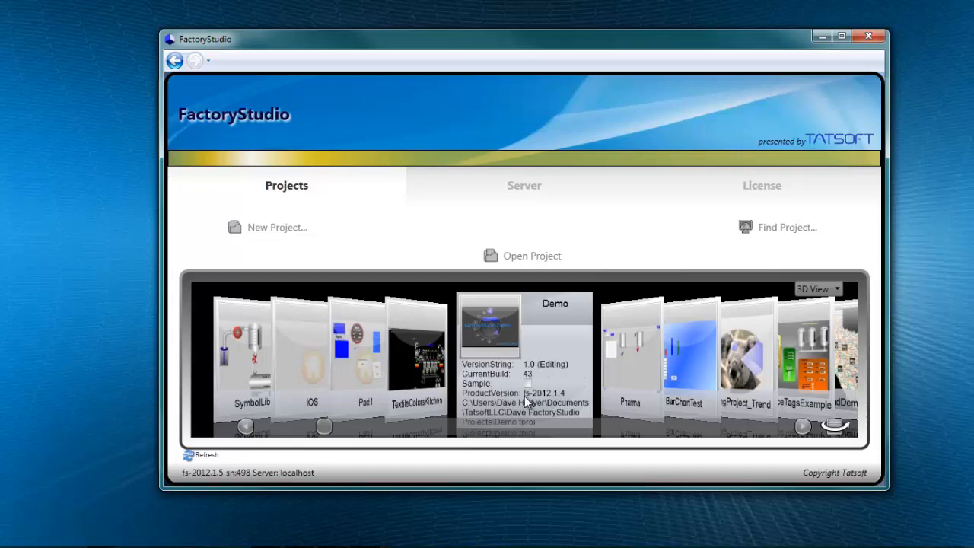
{"action": "mouse_move", "coordinate": [527, 413]}
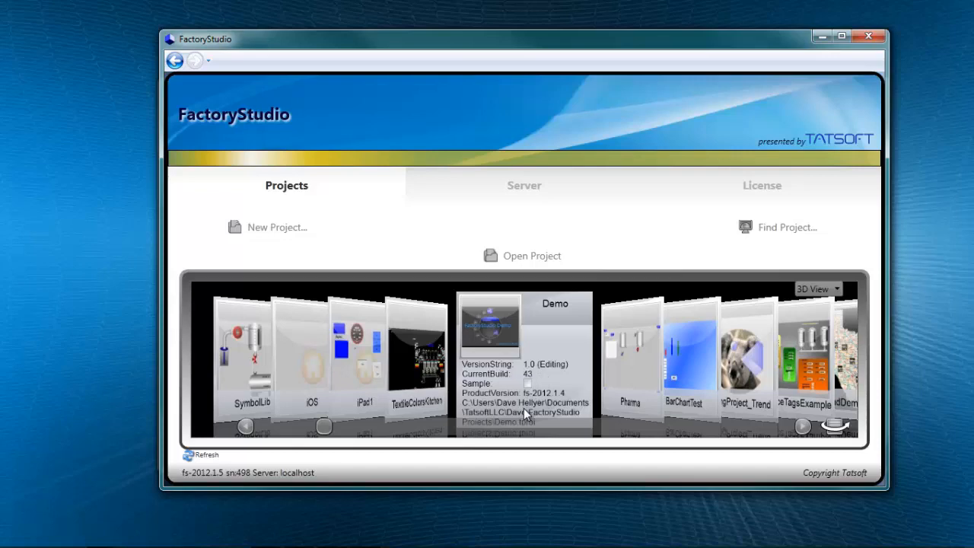
{"action": "left_click", "coordinate": [837, 289]}
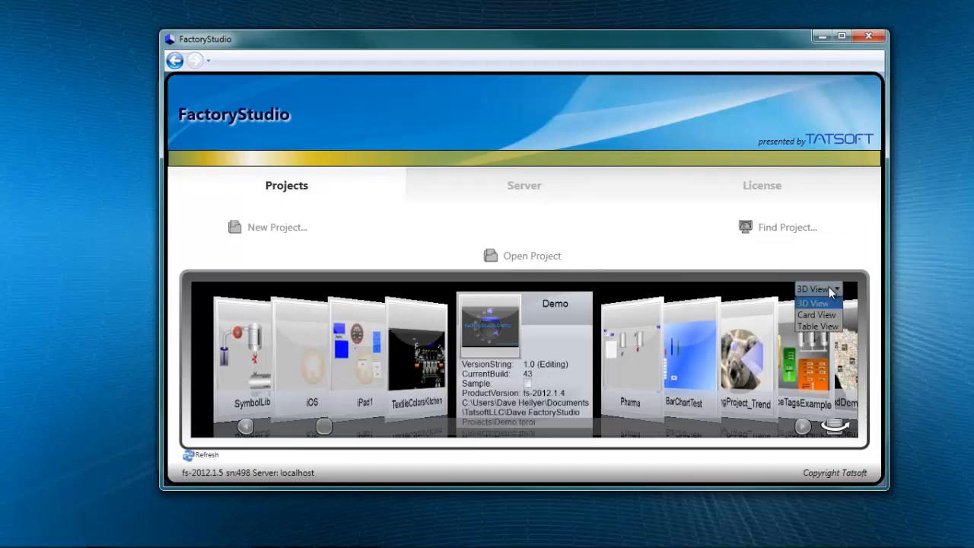
{"action": "left_click", "coordinate": [817, 289]}
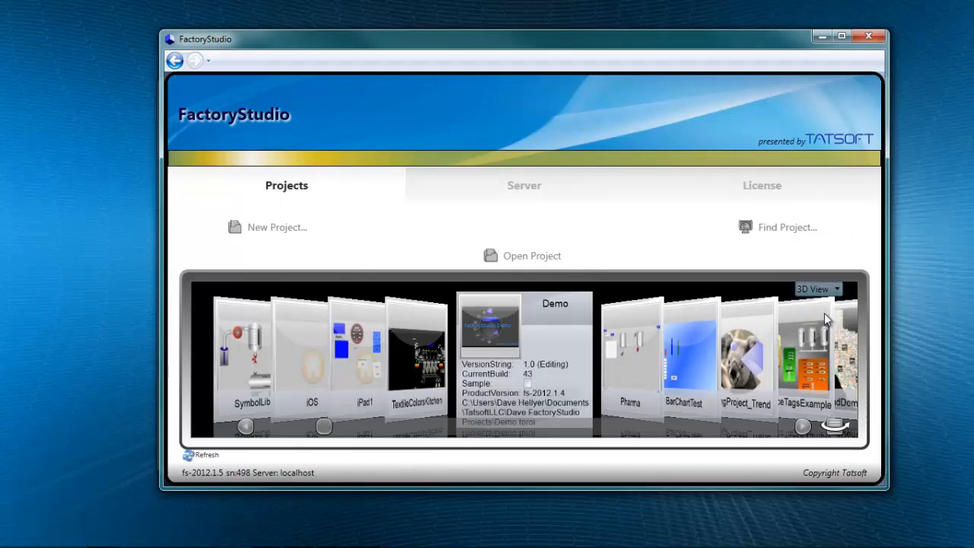
Switch the project list to Card View, then Table View, then back to the carousel.
{"action": "left_click", "coordinate": [837, 290]}
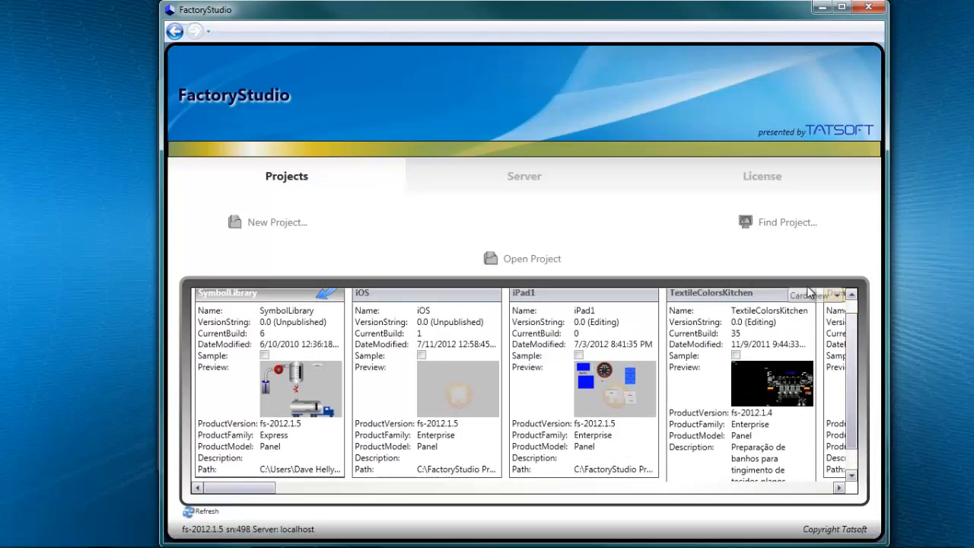
{"action": "left_click", "coordinate": [815, 295]}
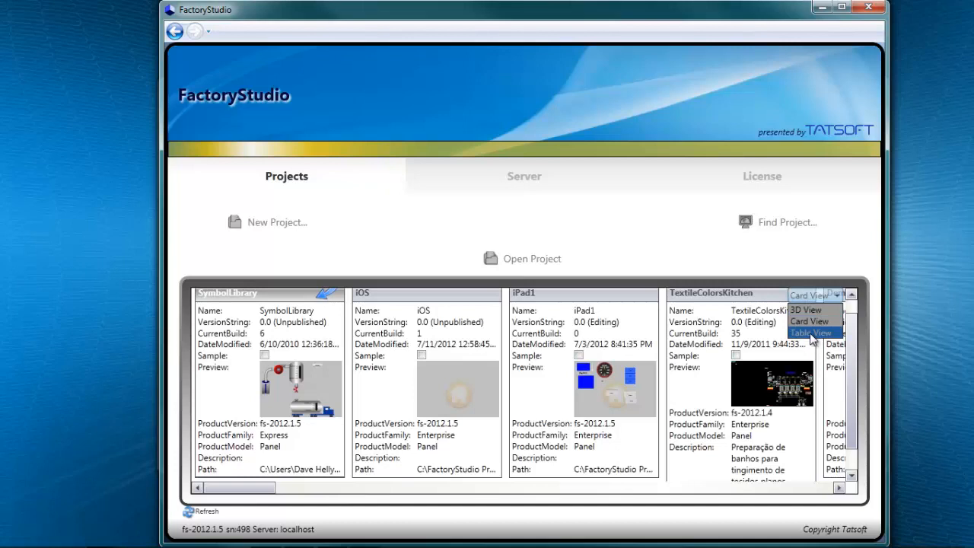
{"action": "left_click", "coordinate": [812, 333]}
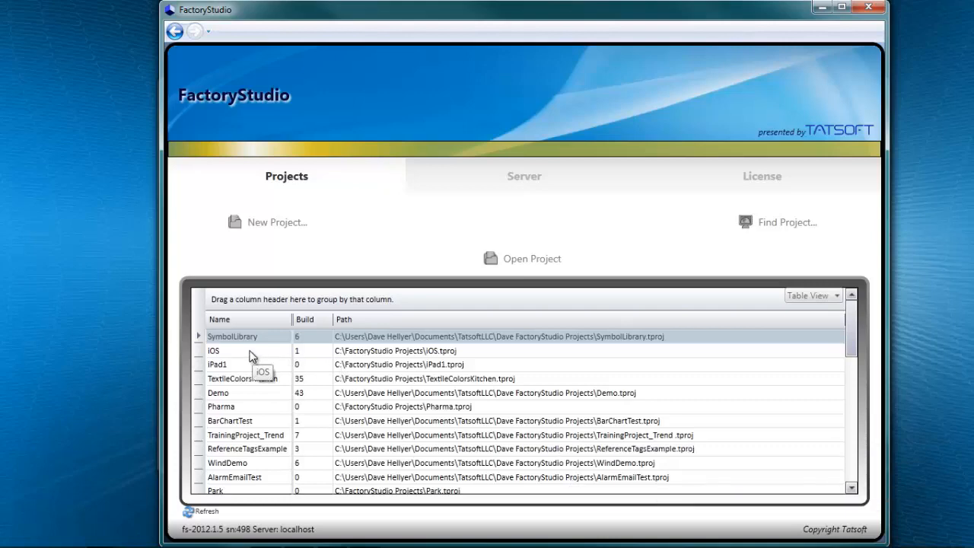
{"action": "left_click", "coordinate": [835, 295]}
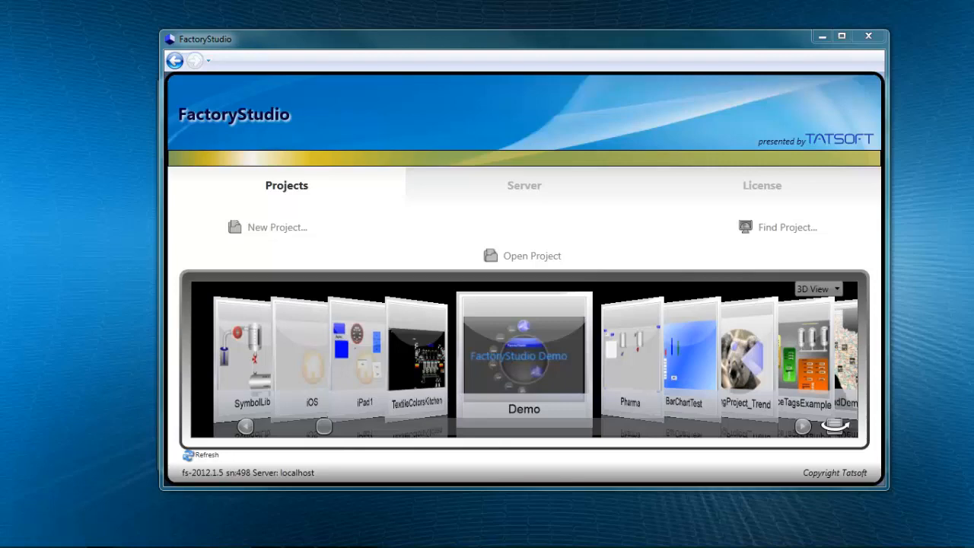
{"action": "left_click", "coordinate": [277, 226]}
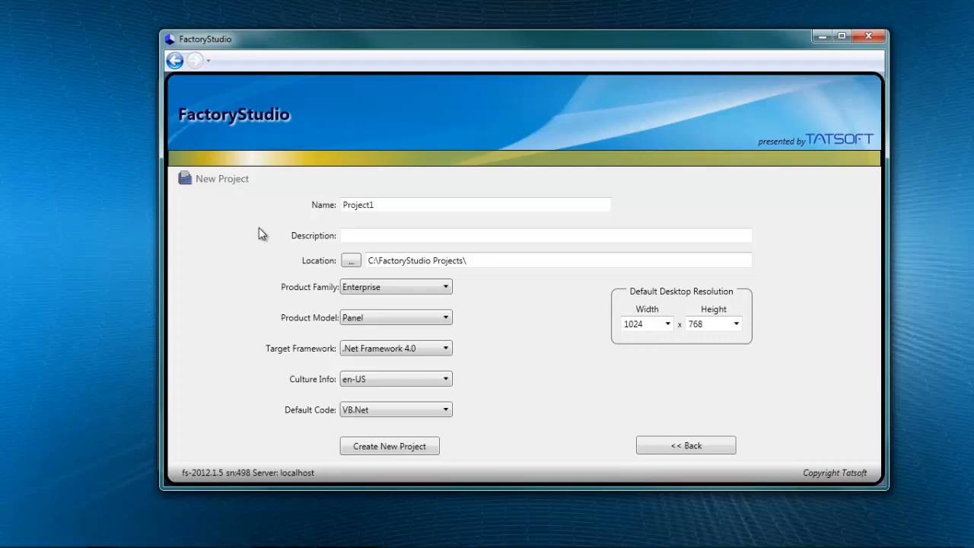
{"action": "left_click", "coordinate": [685, 445]}
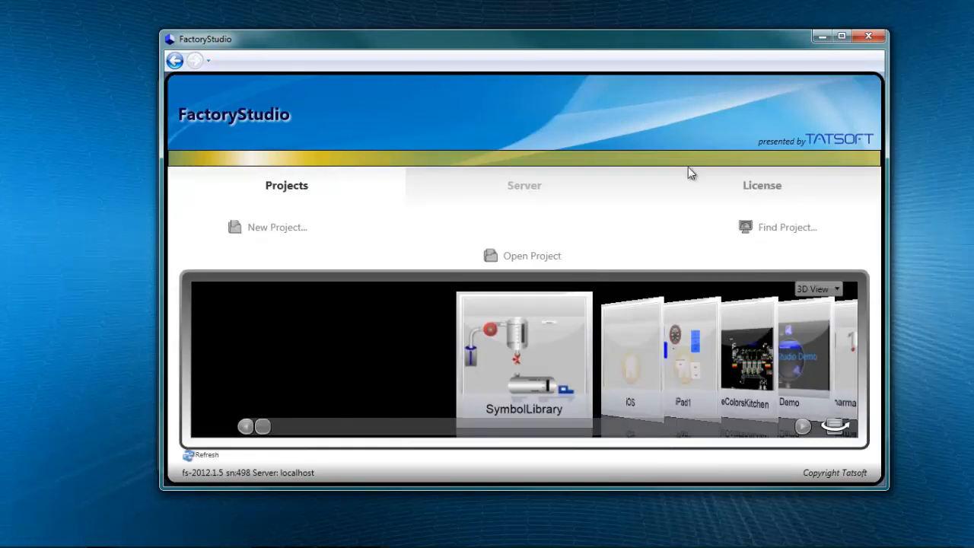
Show the Server tab with localhost selected and the Remote and Cloud options.
{"action": "left_click", "coordinate": [523, 185]}
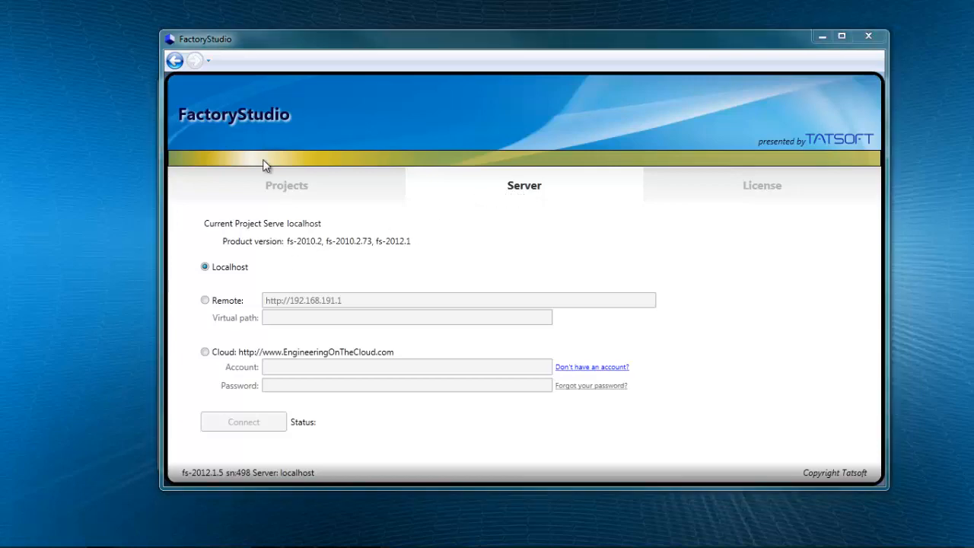
{"action": "mouse_move", "coordinate": [217, 282]}
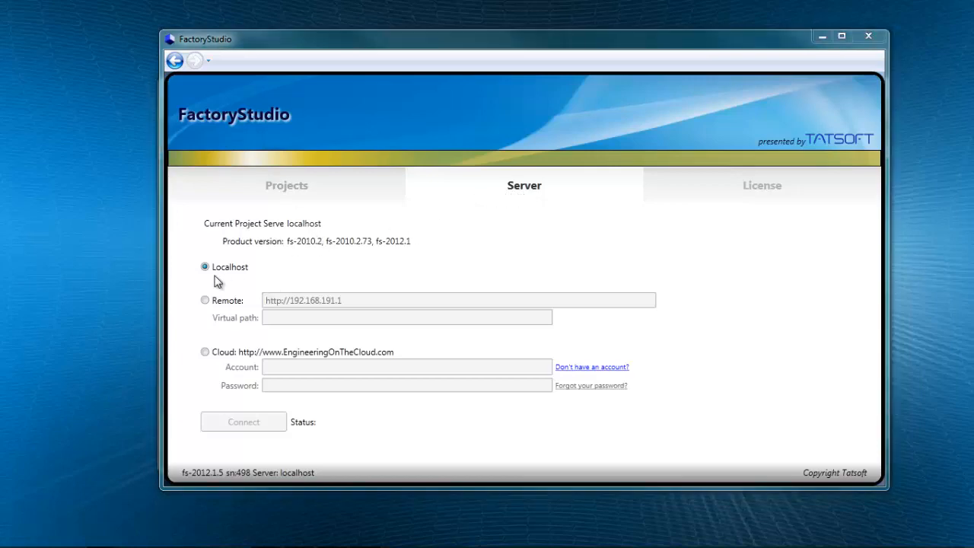
{"action": "mouse_move", "coordinate": [229, 282]}
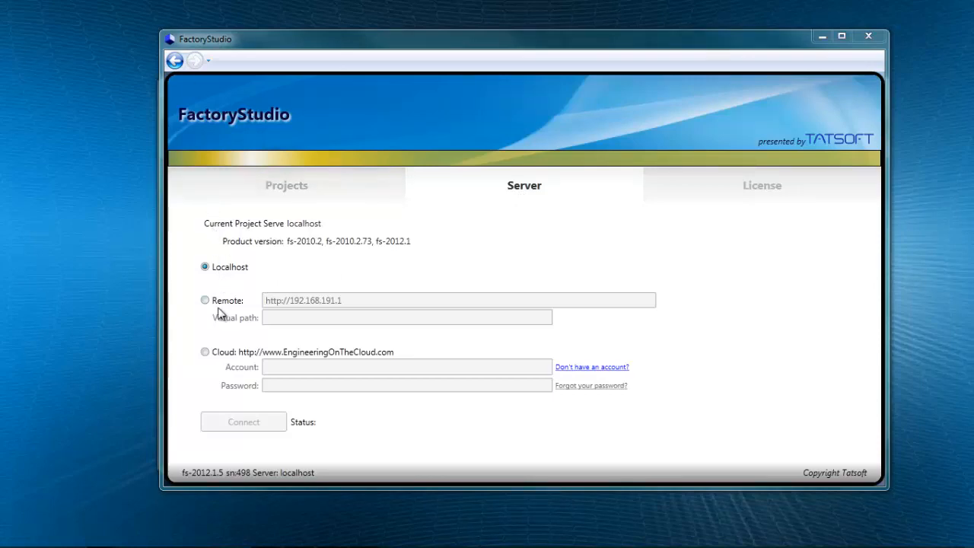
{"action": "mouse_move", "coordinate": [379, 303]}
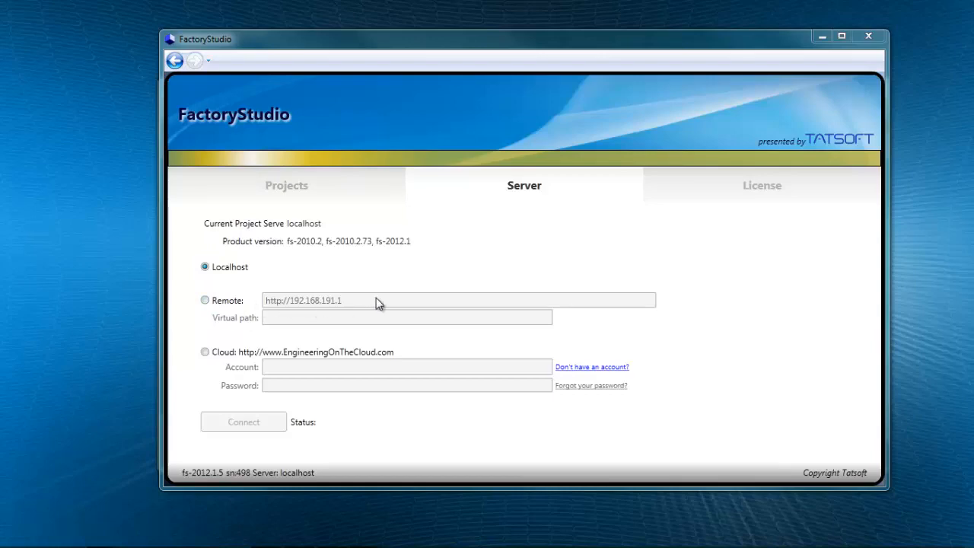
{"action": "mouse_move", "coordinate": [372, 329]}
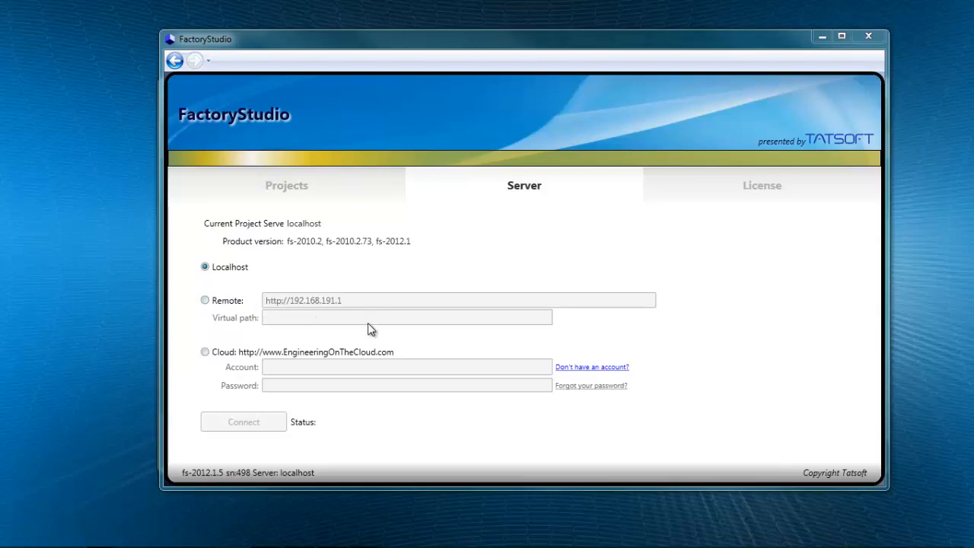
{"action": "mouse_move", "coordinate": [359, 328]}
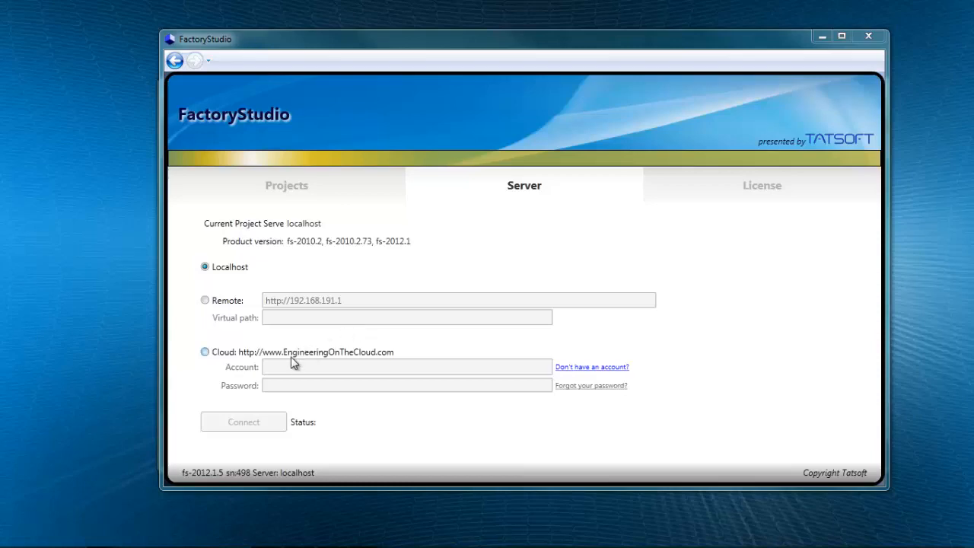
{"action": "mouse_move", "coordinate": [331, 362]}
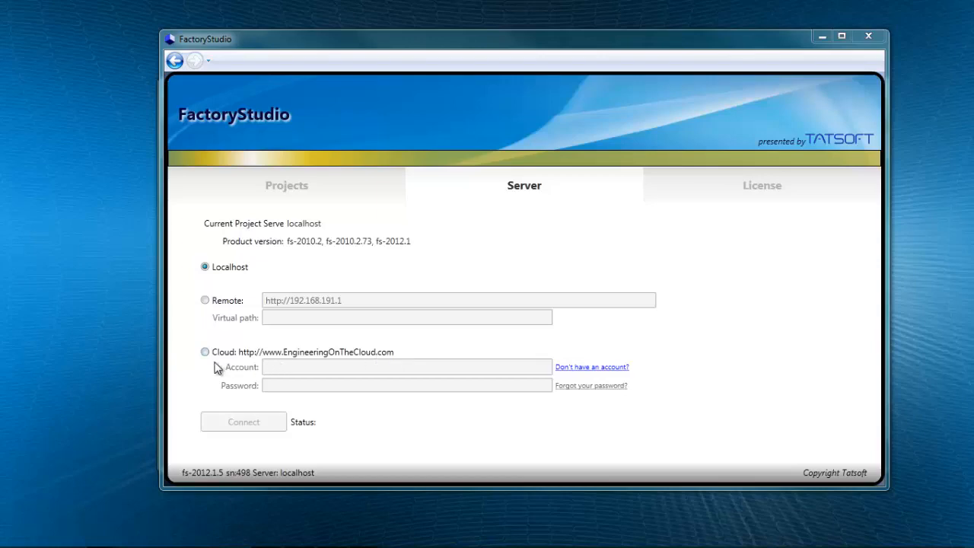
{"action": "mouse_move", "coordinate": [318, 371]}
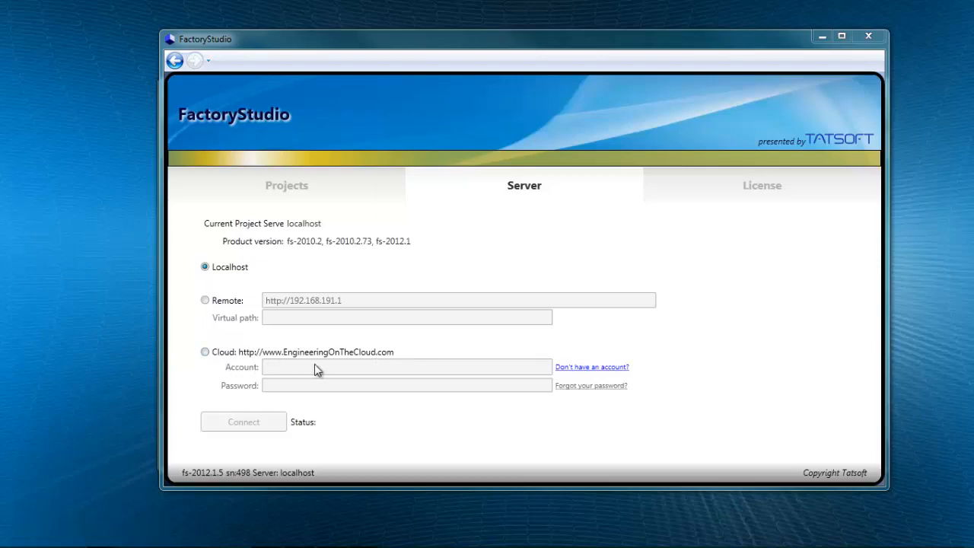
{"action": "mouse_move", "coordinate": [310, 388]}
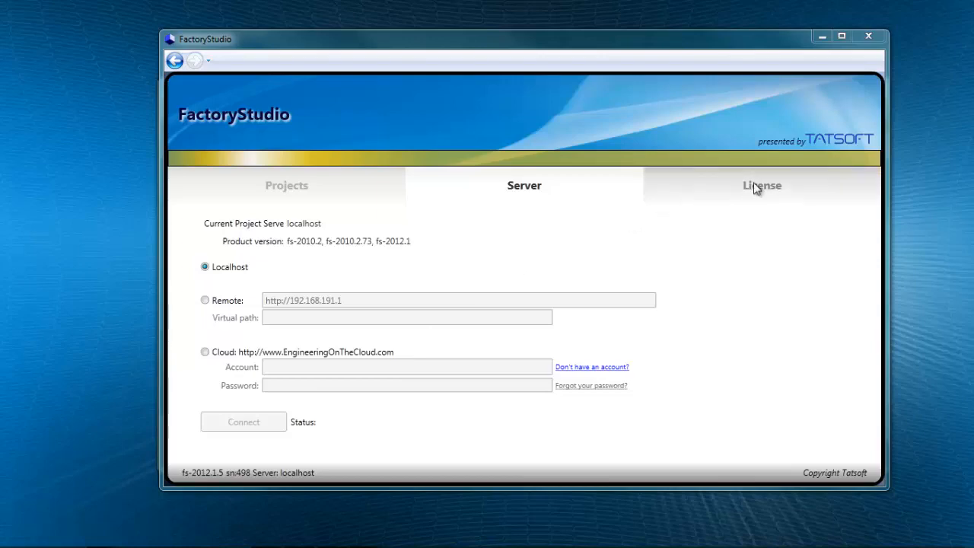
Show the License tab with the Eng_Run Enterprise license expiring in 391 days.
{"action": "left_click", "coordinate": [762, 185]}
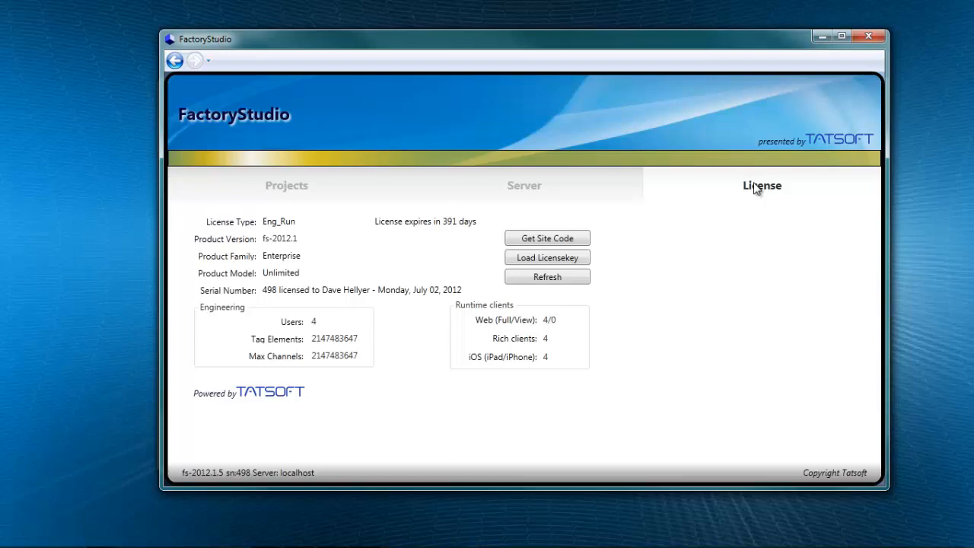
{"action": "mouse_move", "coordinate": [731, 211]}
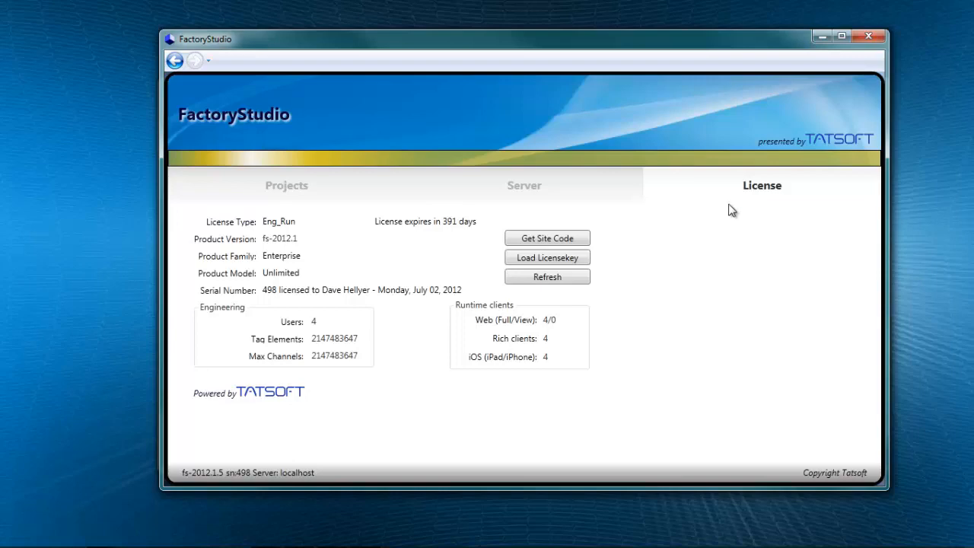
{"action": "mouse_move", "coordinate": [329, 303]}
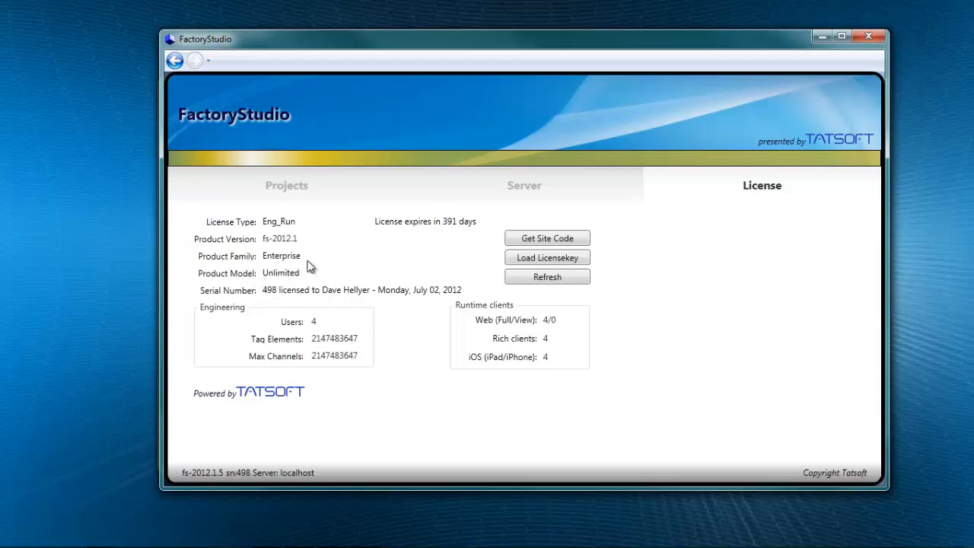
{"action": "mouse_move", "coordinate": [312, 278]}
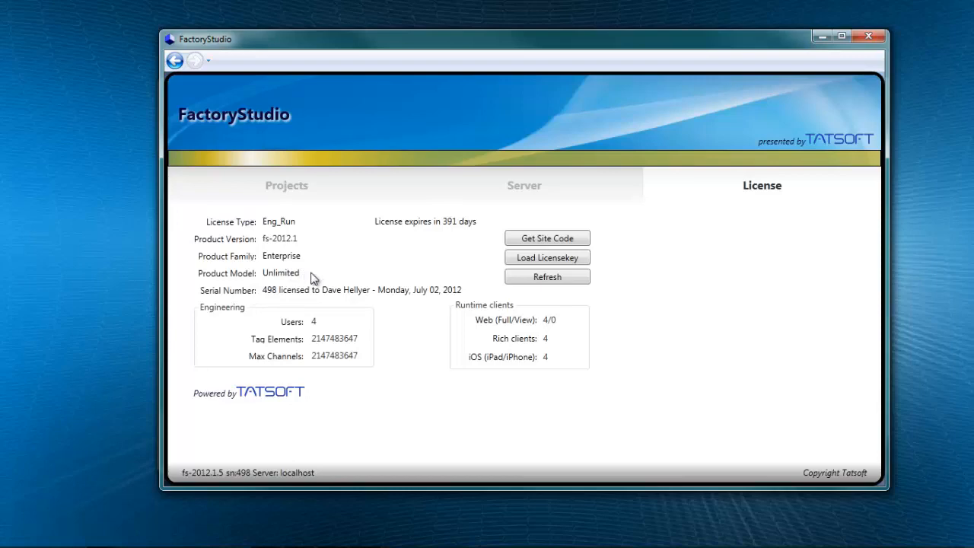
{"action": "mouse_move", "coordinate": [310, 254]}
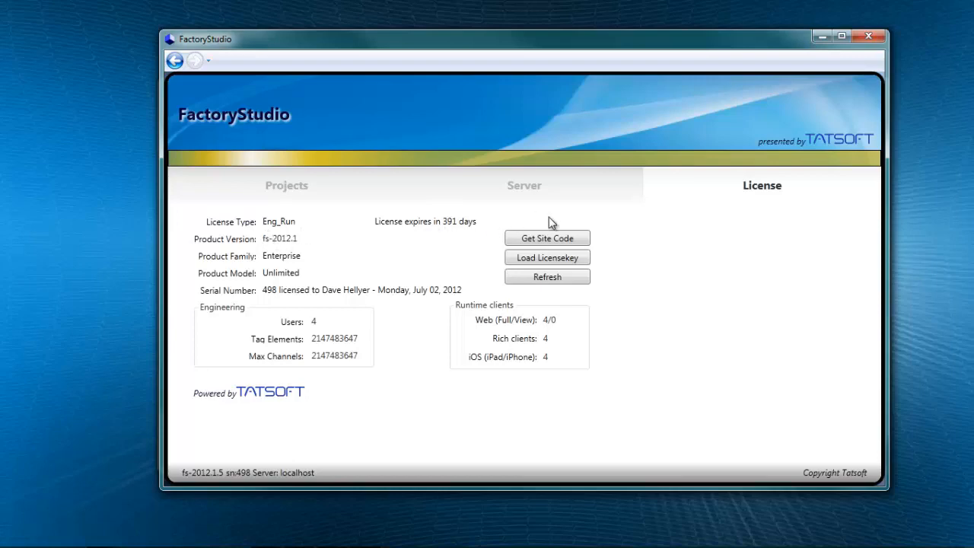
{"action": "mouse_move", "coordinate": [572, 244]}
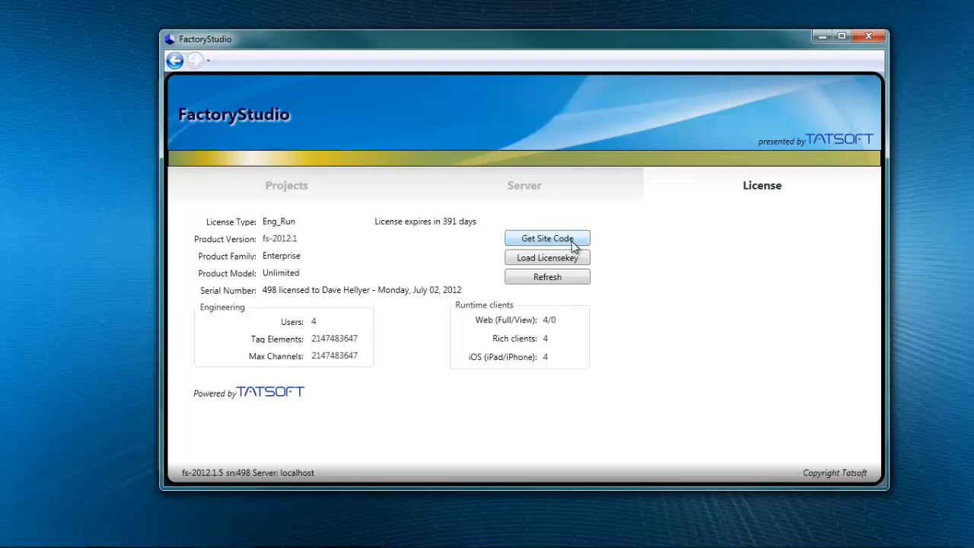
{"action": "mouse_move", "coordinate": [572, 245]}
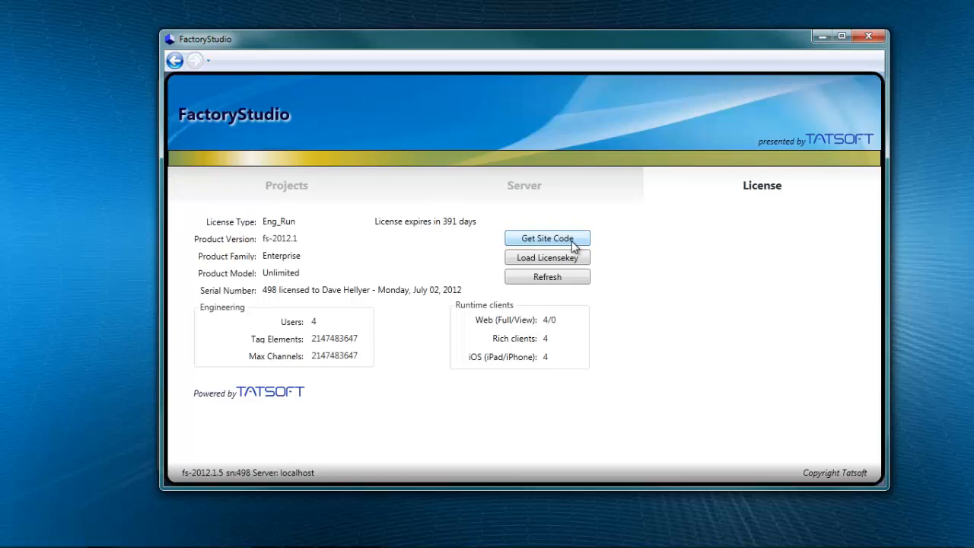
{"action": "mouse_move", "coordinate": [569, 257]}
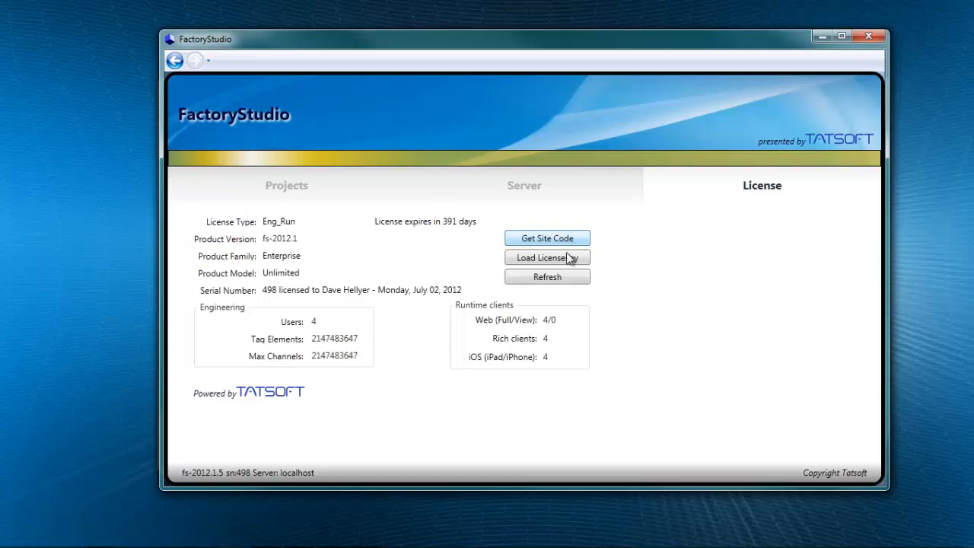
{"action": "mouse_move", "coordinate": [546, 276]}
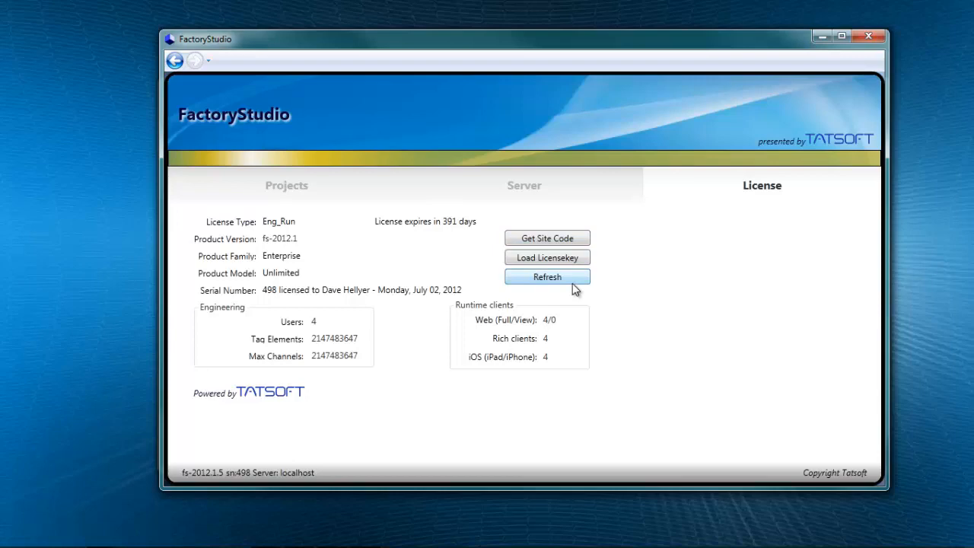
{"action": "mouse_move", "coordinate": [231, 328]}
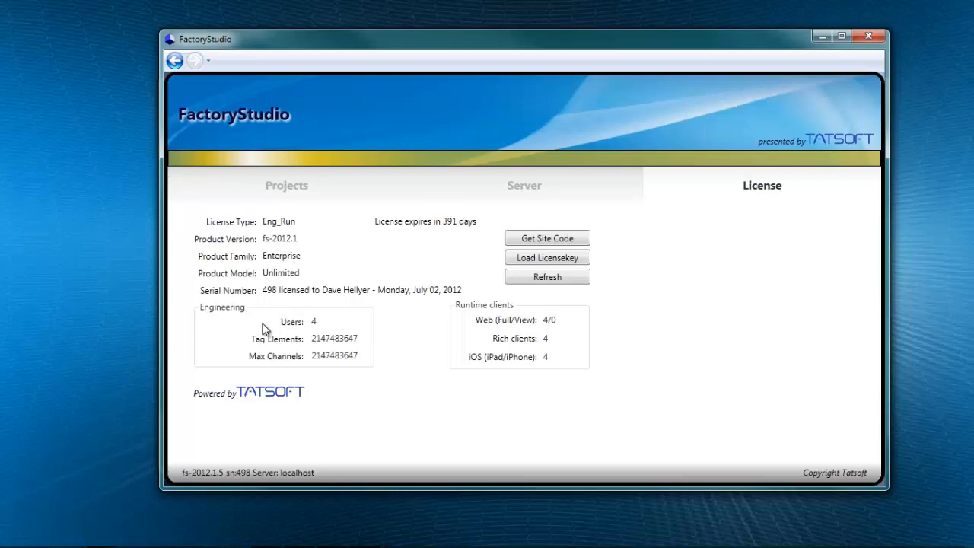
{"action": "mouse_move", "coordinate": [467, 323]}
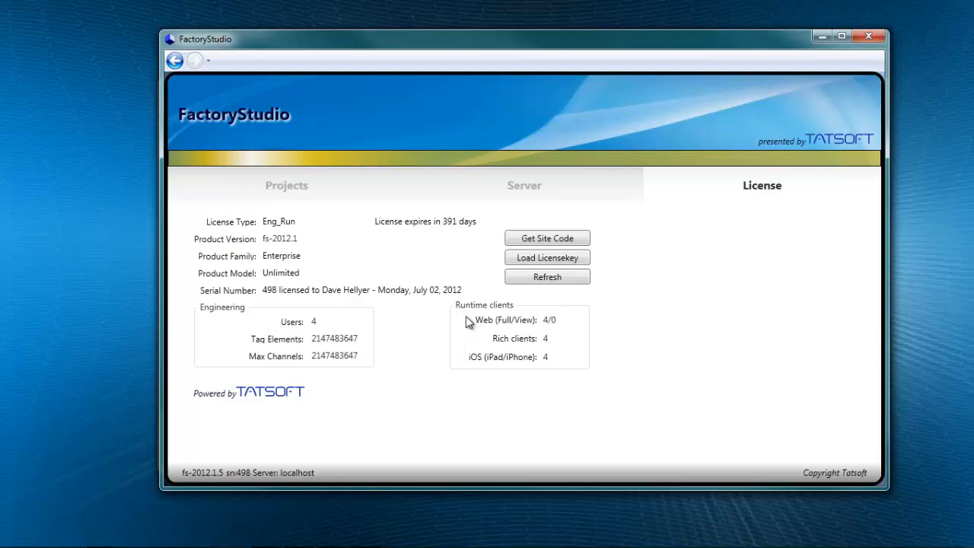
{"action": "mouse_move", "coordinate": [465, 324]}
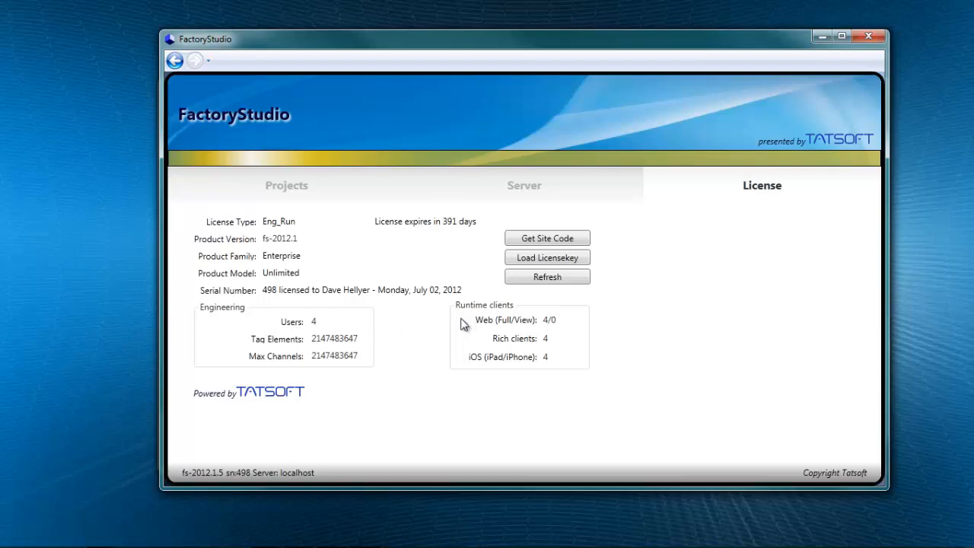
{"action": "mouse_move", "coordinate": [491, 333]}
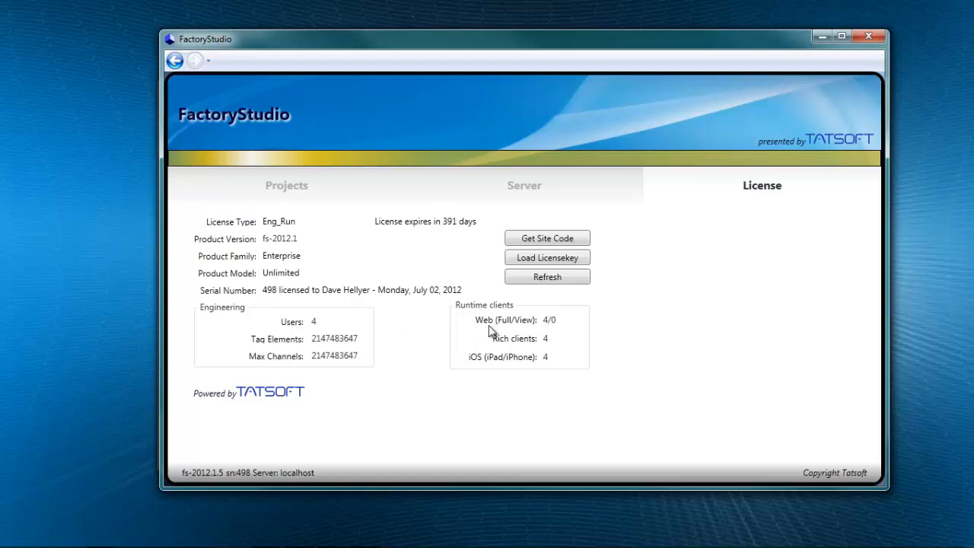
{"action": "mouse_move", "coordinate": [479, 379]}
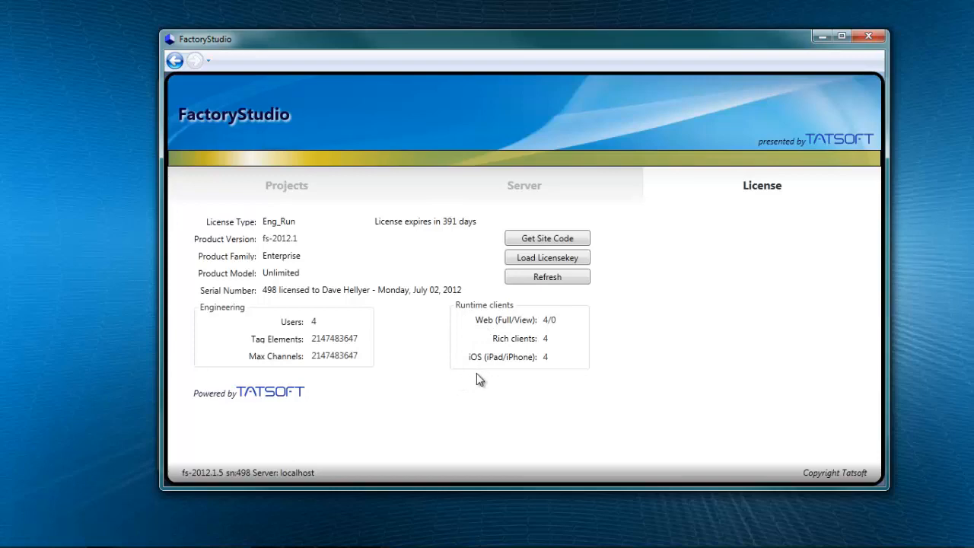